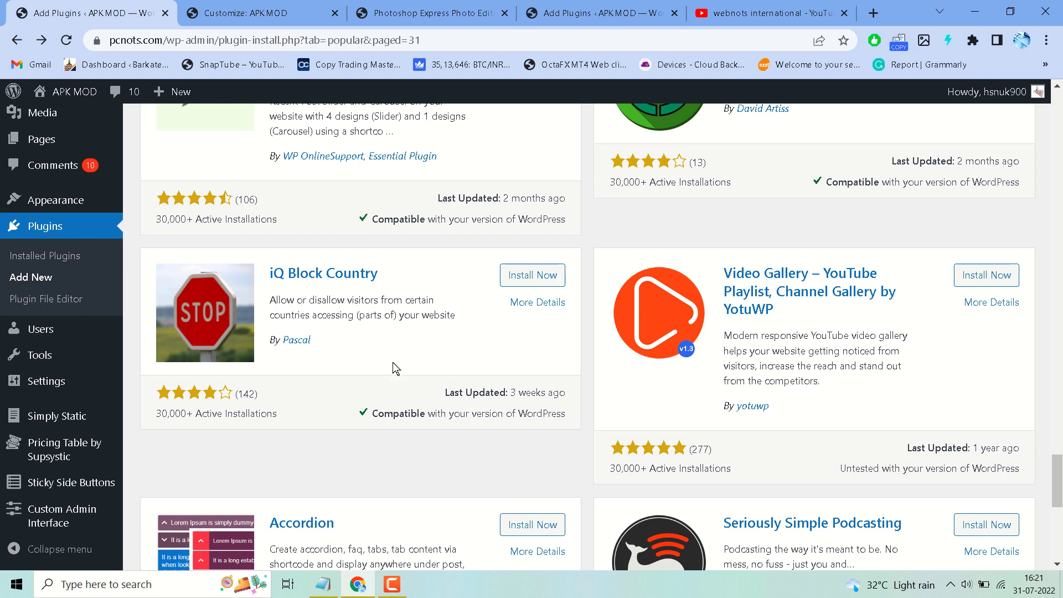
{"action": "mouse_move", "coordinate": [317, 307]}
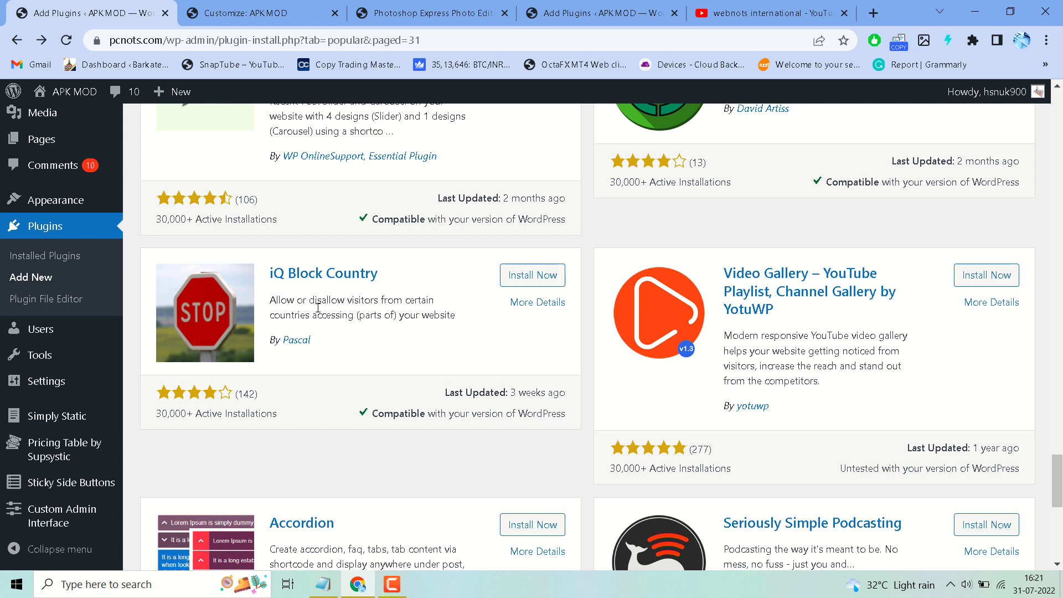
{"action": "mouse_move", "coordinate": [381, 306]}
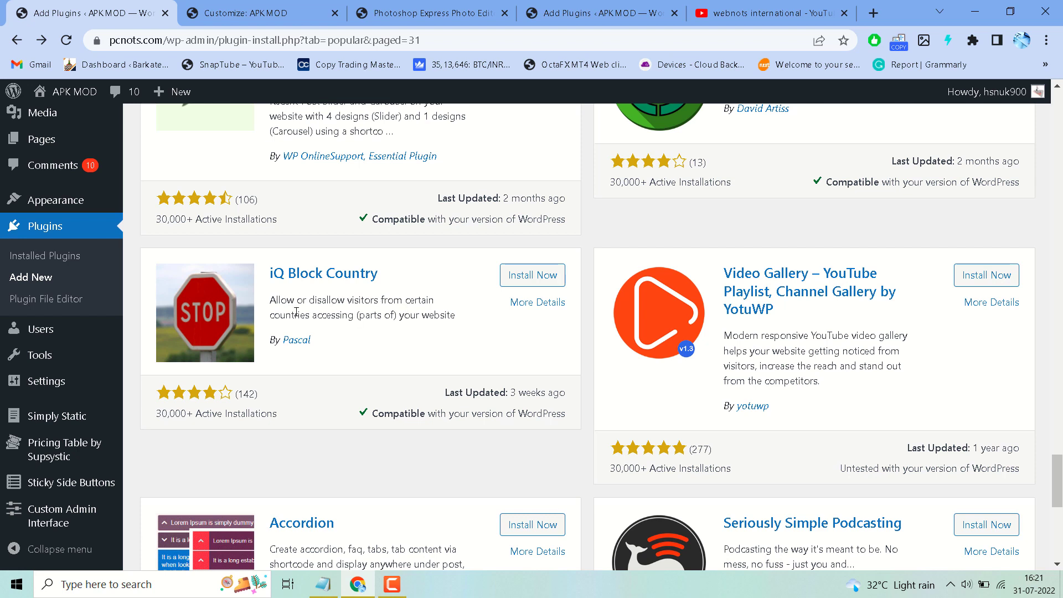
{"action": "mouse_move", "coordinate": [373, 329]}
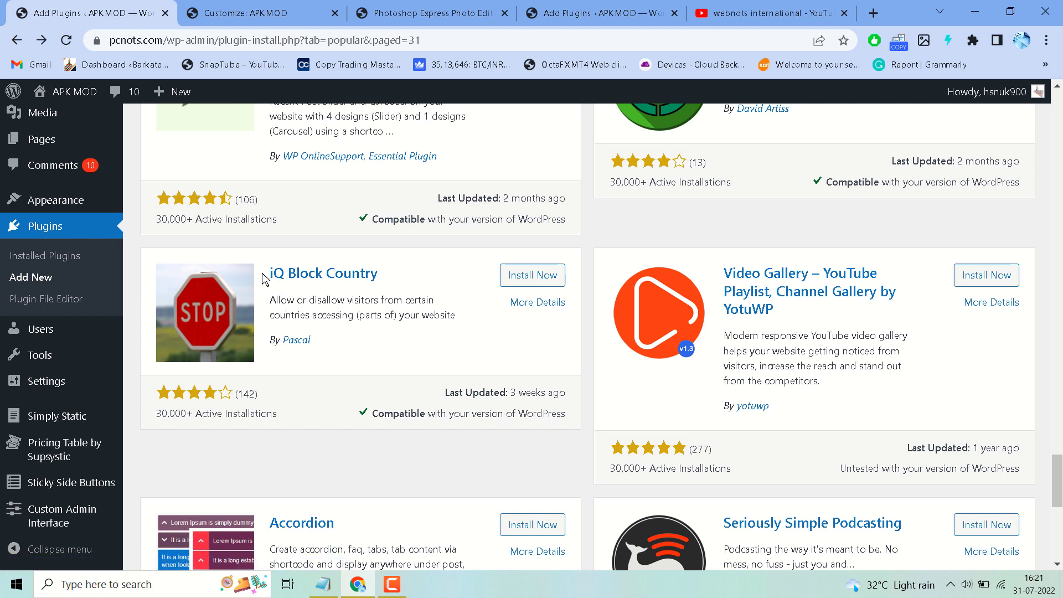
{"action": "mouse_move", "coordinate": [402, 273]}
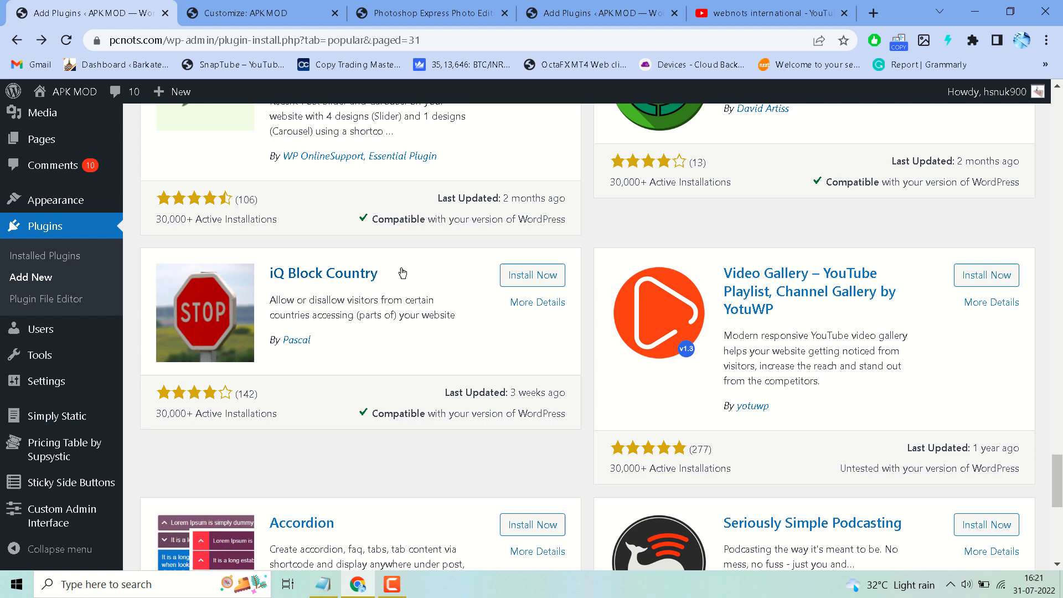
Install iQ Block Country from its plugin card and activate it, revealing the GeoIP database notice
{"action": "left_click", "coordinate": [533, 275]}
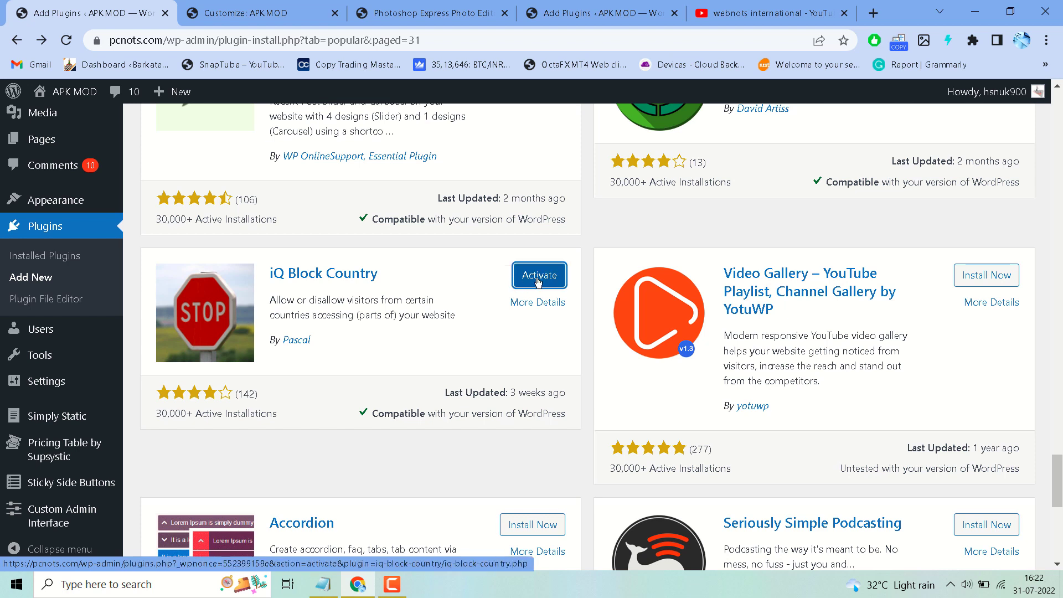
{"action": "left_click", "coordinate": [538, 275]}
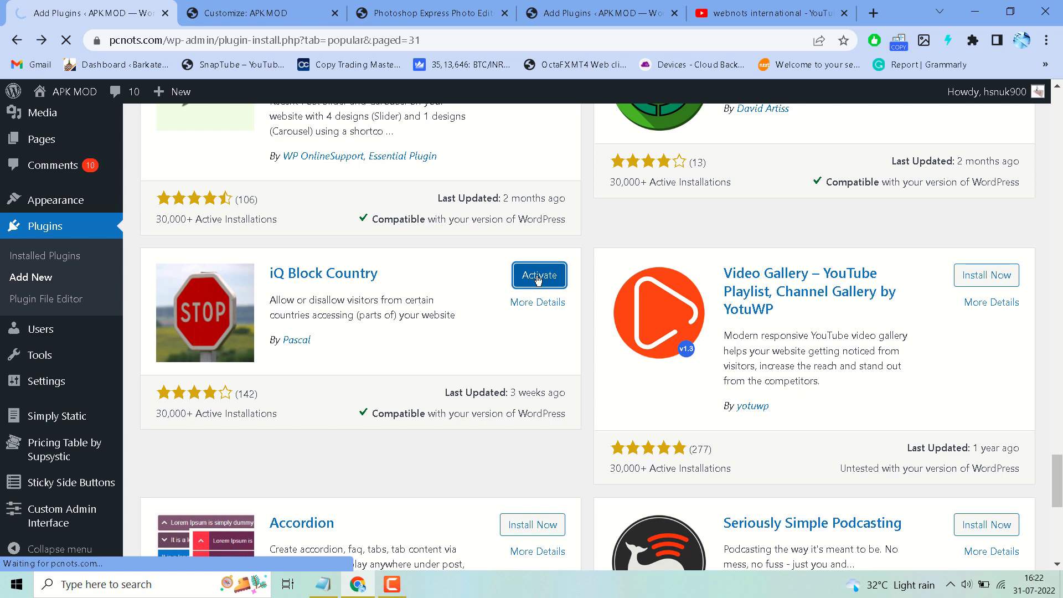
{"action": "left_click", "coordinate": [538, 276]}
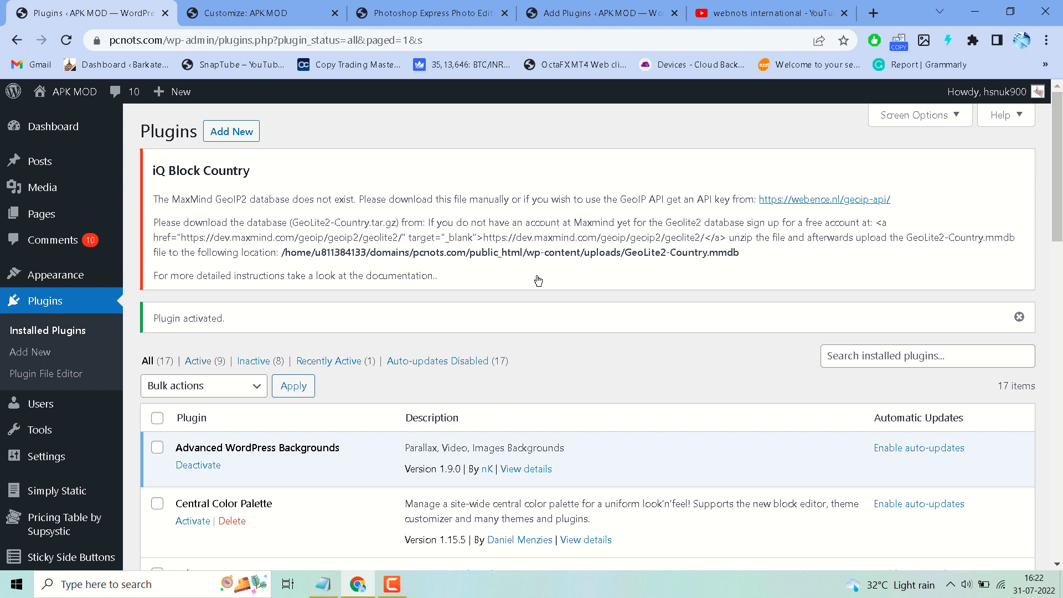
{"action": "mouse_move", "coordinate": [158, 215]}
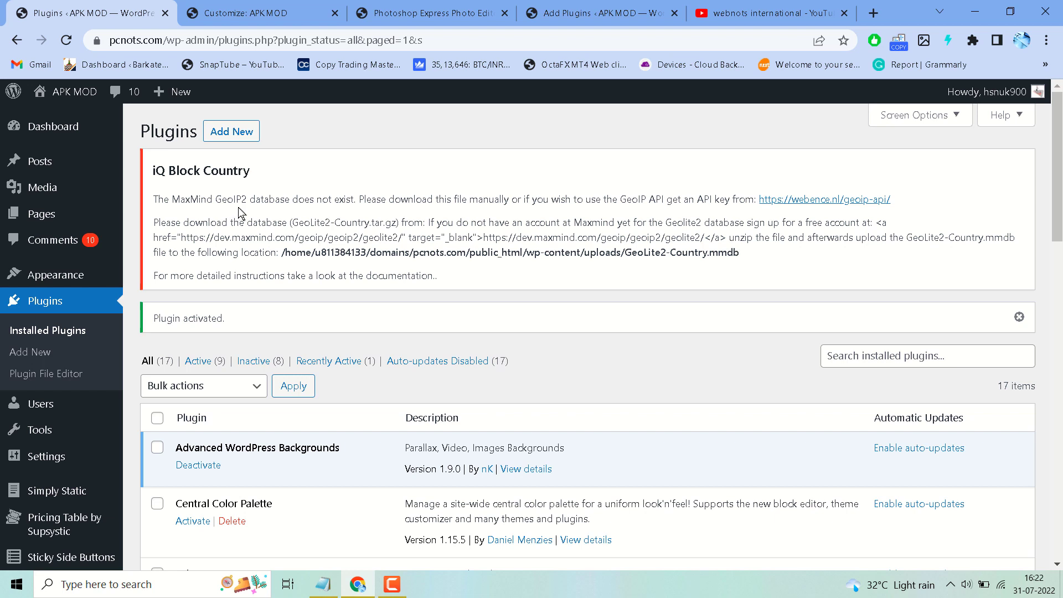
{"action": "mouse_move", "coordinate": [285, 203]}
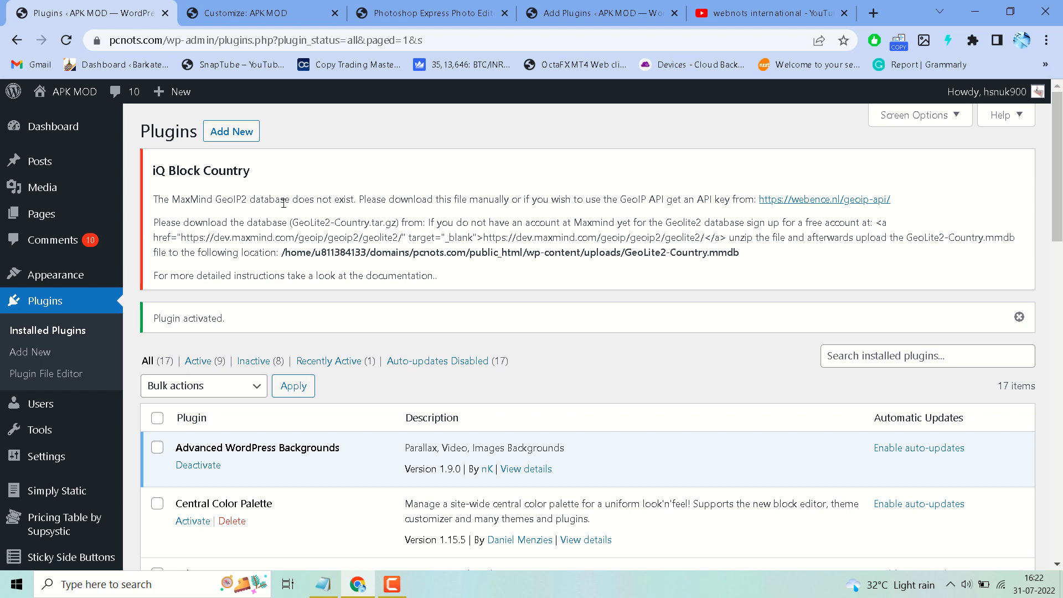
{"action": "mouse_move", "coordinate": [418, 199]}
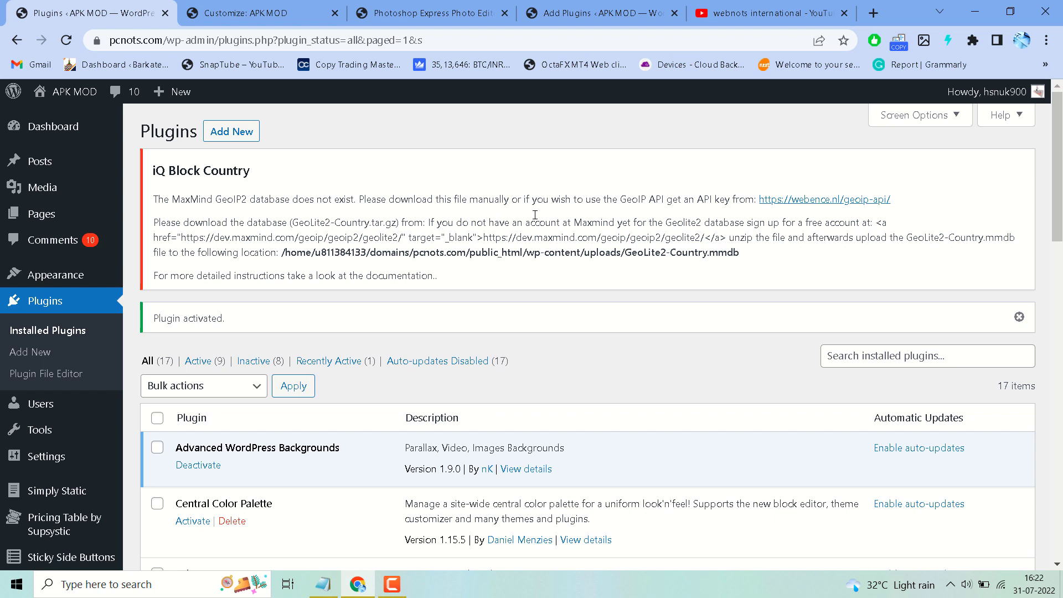
{"action": "mouse_move", "coordinate": [640, 212]}
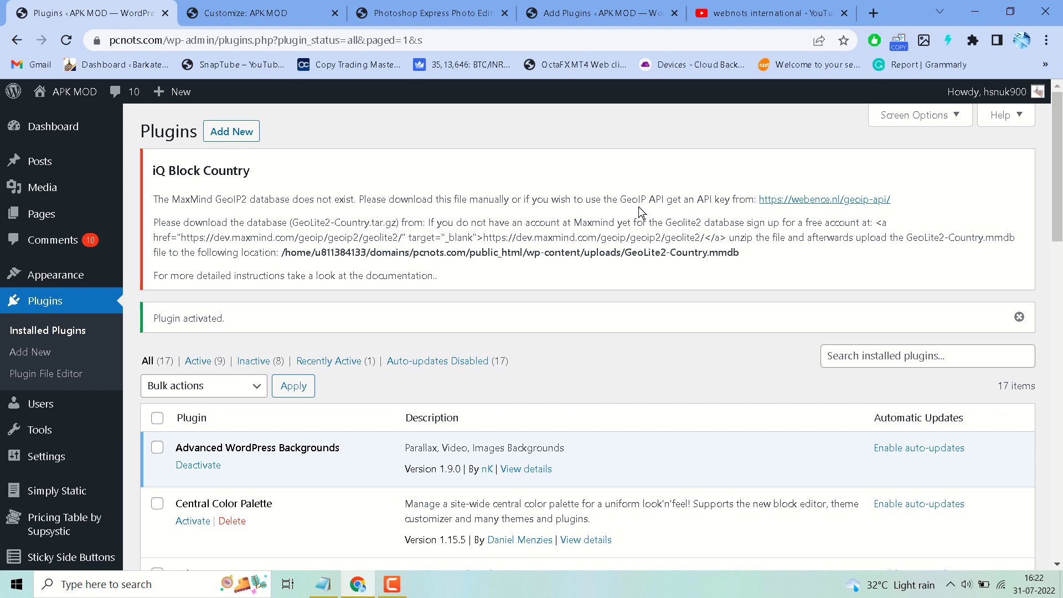
{"action": "mouse_move", "coordinate": [681, 216]}
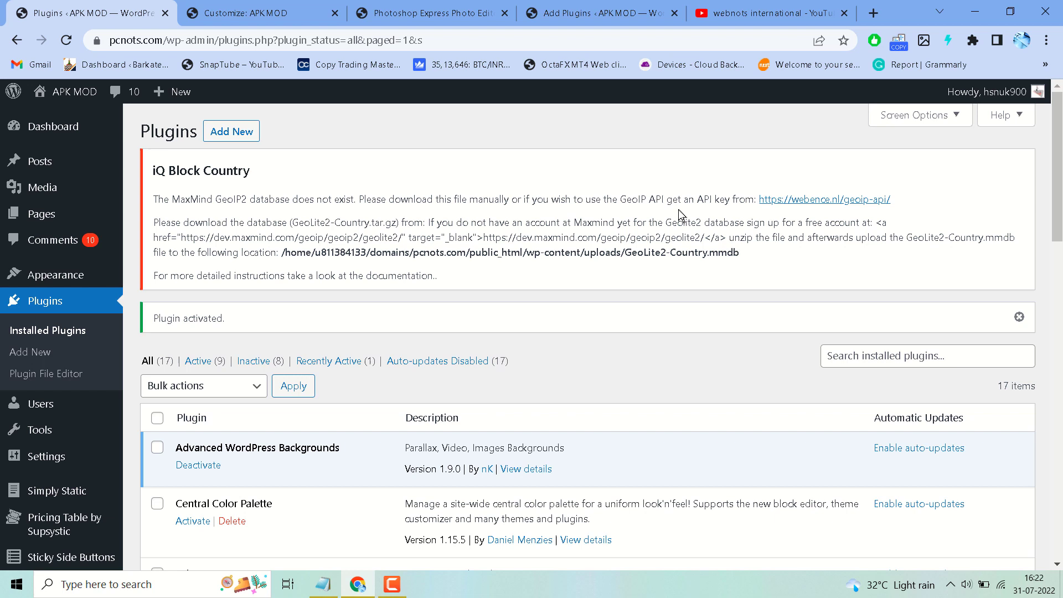
{"action": "mouse_move", "coordinate": [844, 210]}
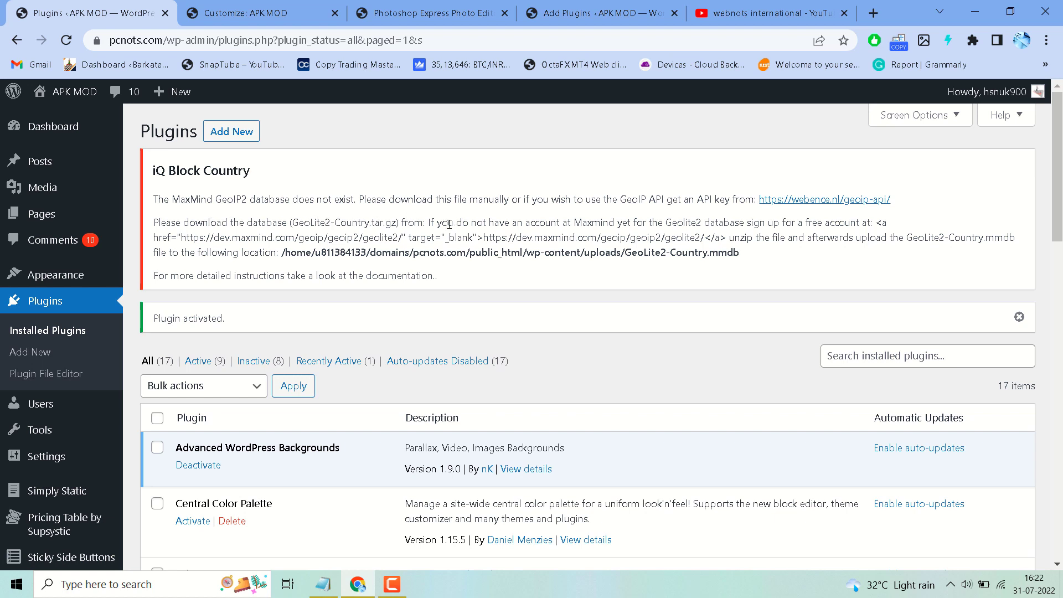
{"action": "mouse_move", "coordinate": [602, 226]}
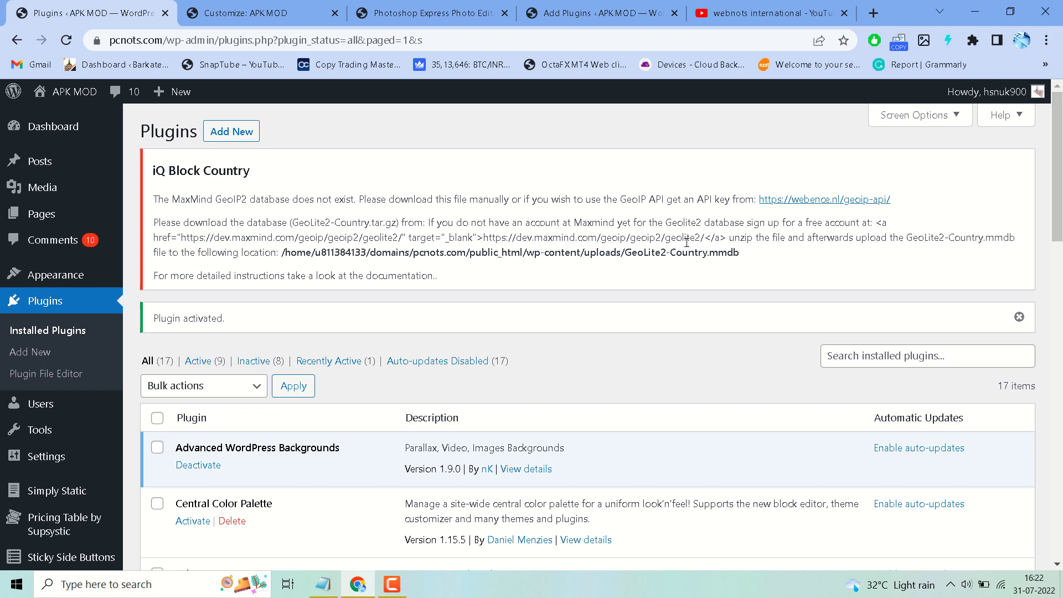
{"action": "mouse_move", "coordinate": [927, 234]}
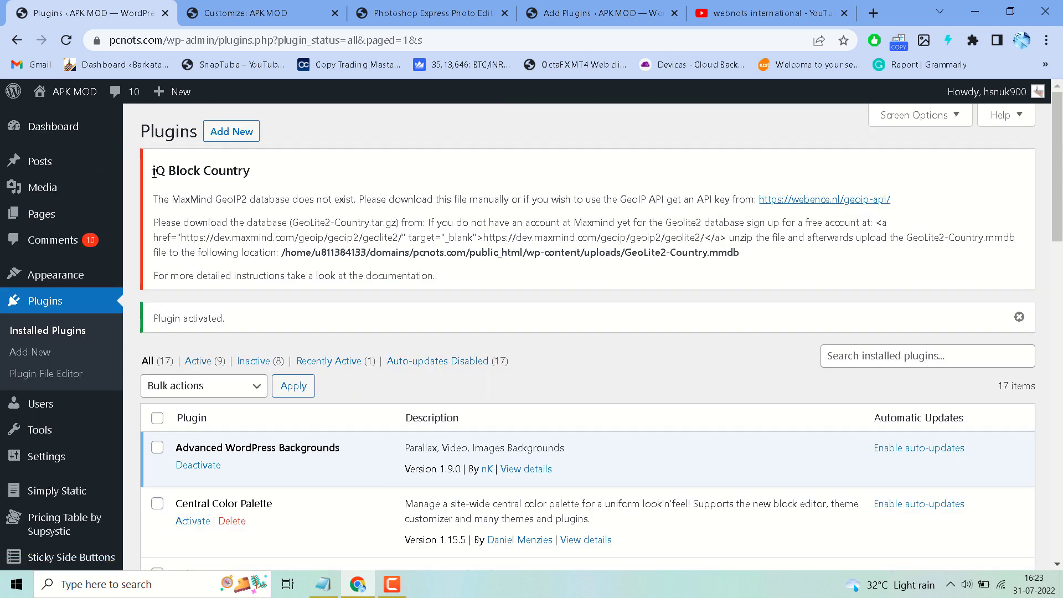
{"action": "left_click_drag", "start_coordinate": [155, 170], "coordinate": [440, 277]}
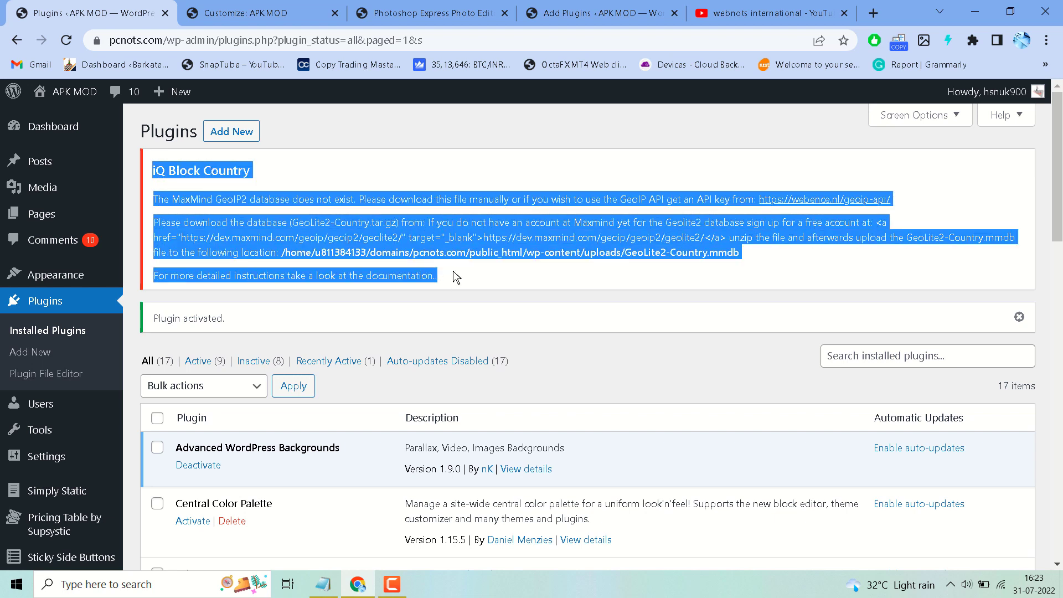
{"action": "mouse_move", "coordinate": [534, 310]}
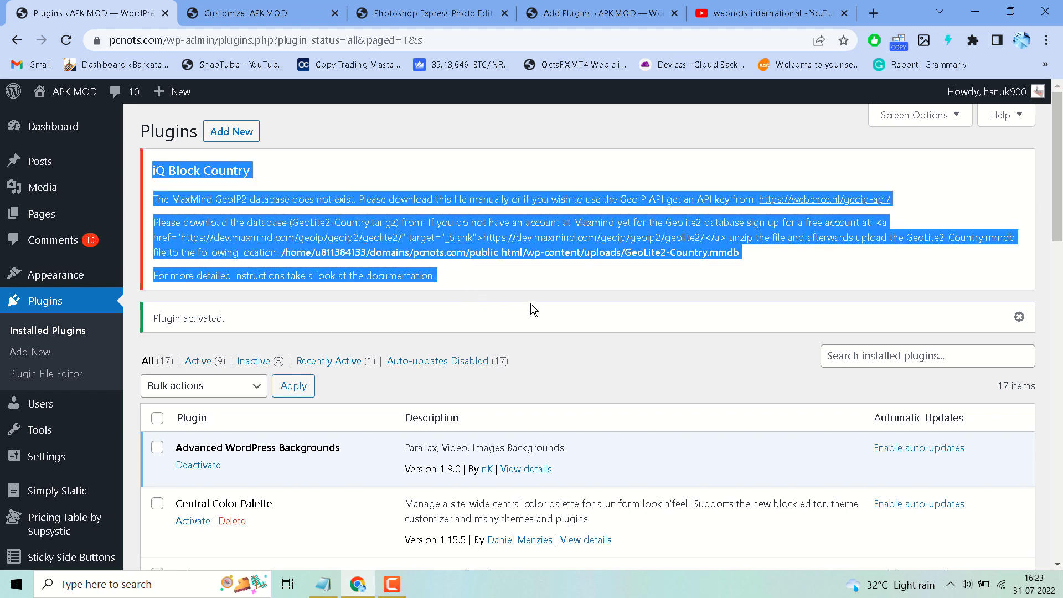
{"action": "left_click", "coordinate": [687, 203]}
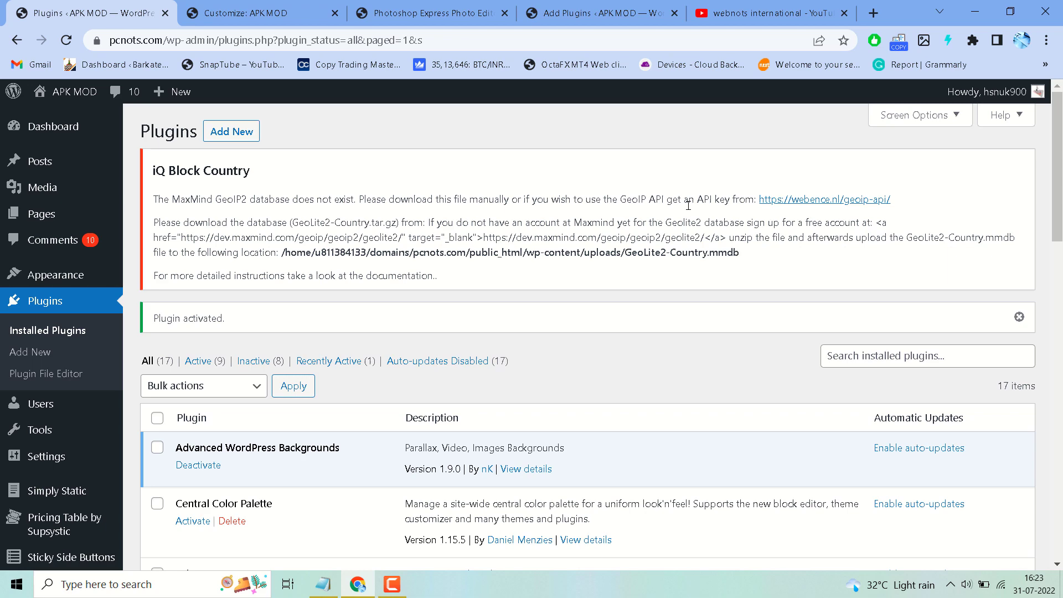
{"action": "mouse_move", "coordinate": [787, 208]}
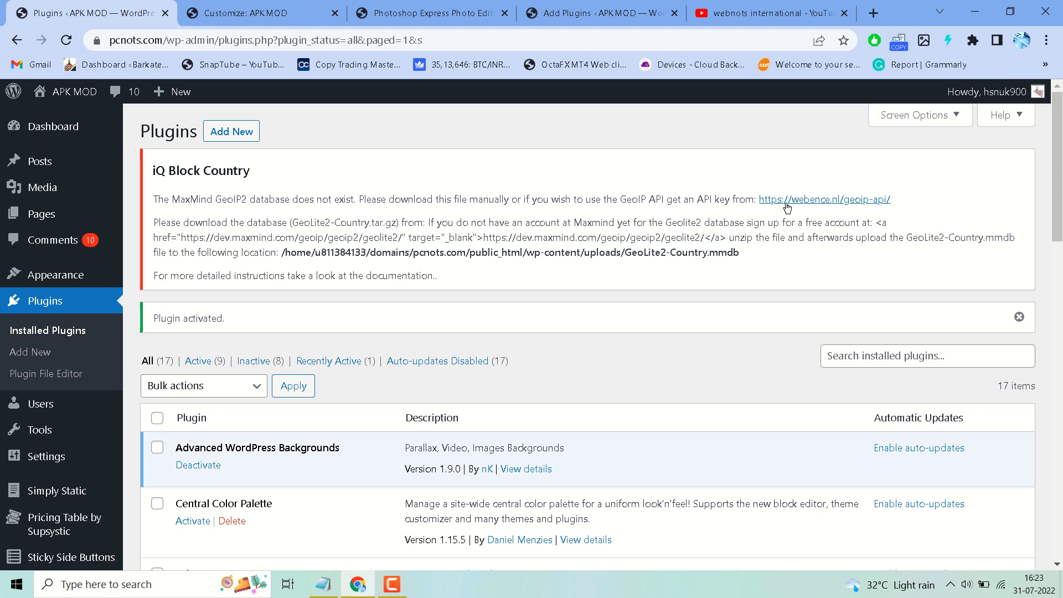
{"action": "scroll", "scroll_direction": "down", "scroll_amount": 3}
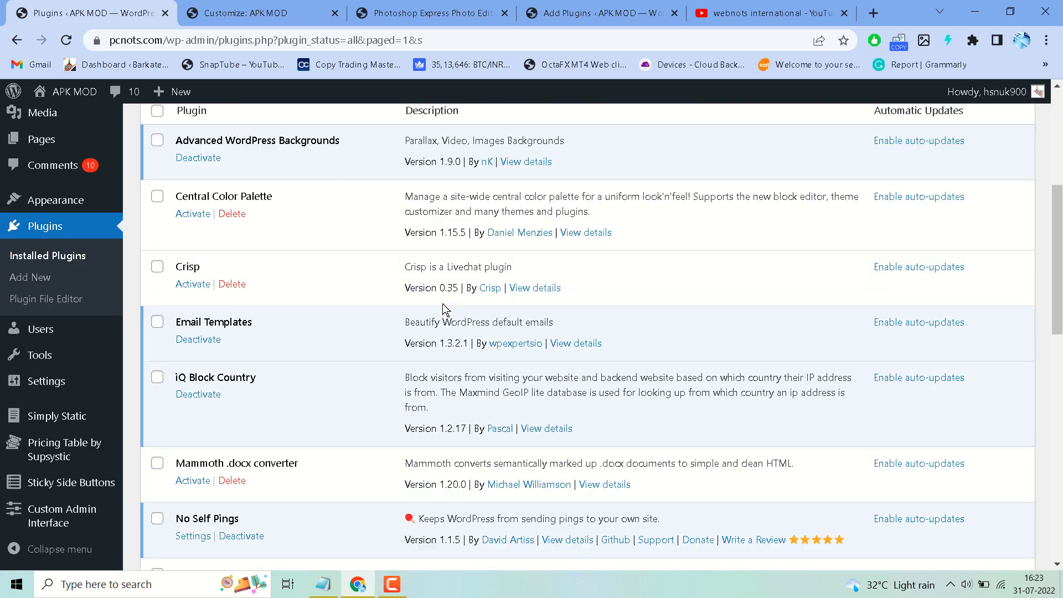
{"action": "scroll", "scroll_direction": "down", "scroll_amount": 3}
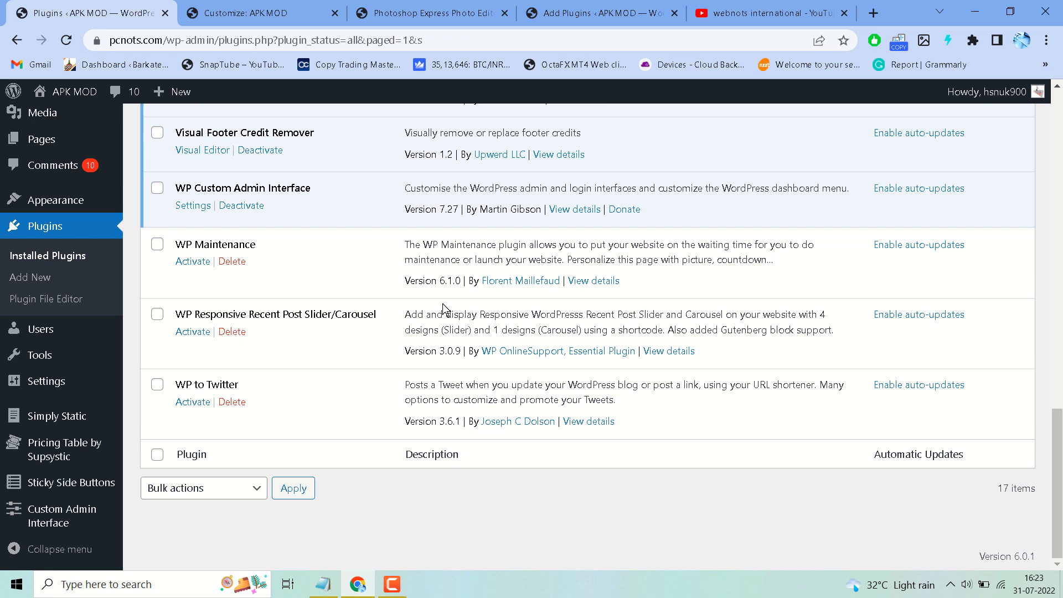